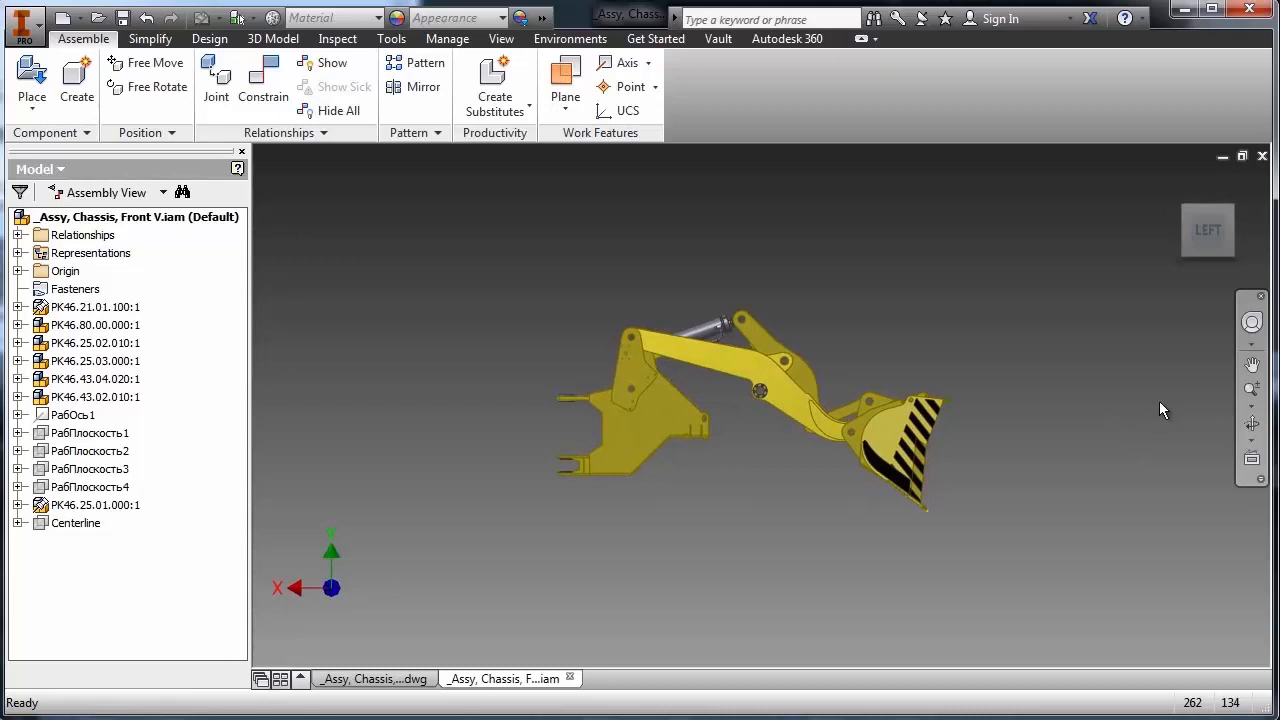
Close the open front chassis assembly and drawing so no document remains open.
click(1208, 228)
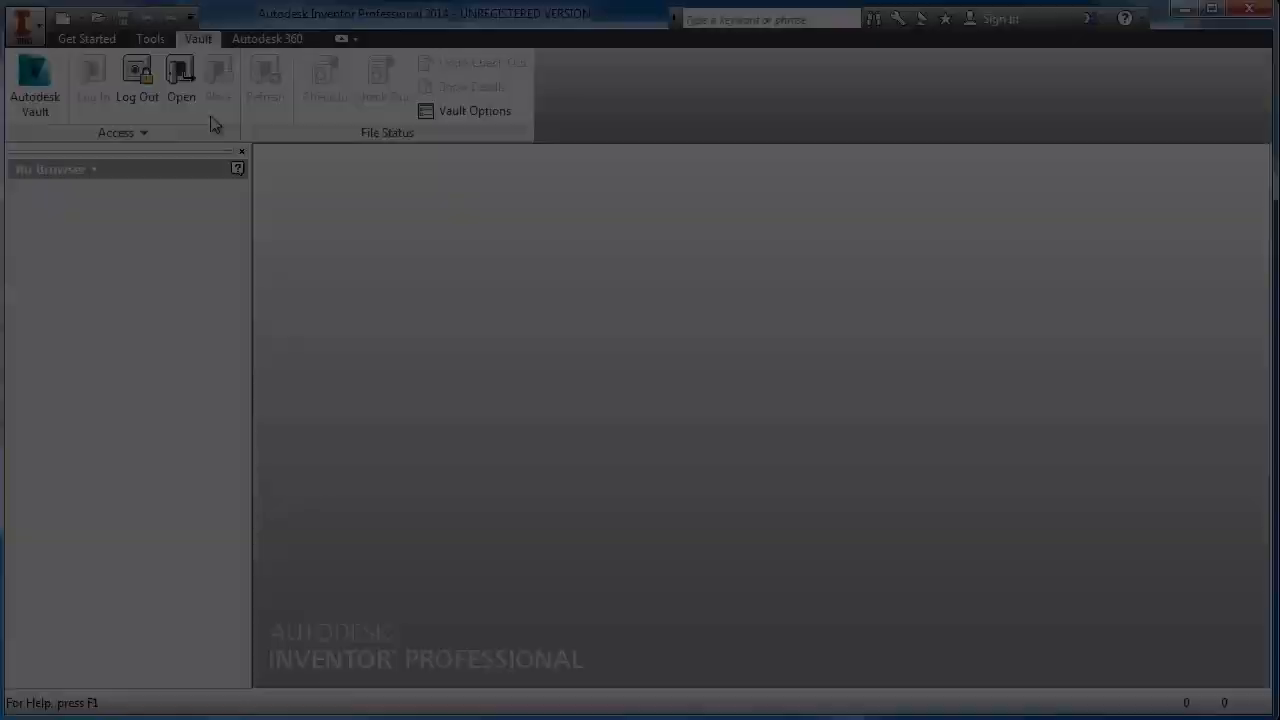
mouse_move(184, 80)
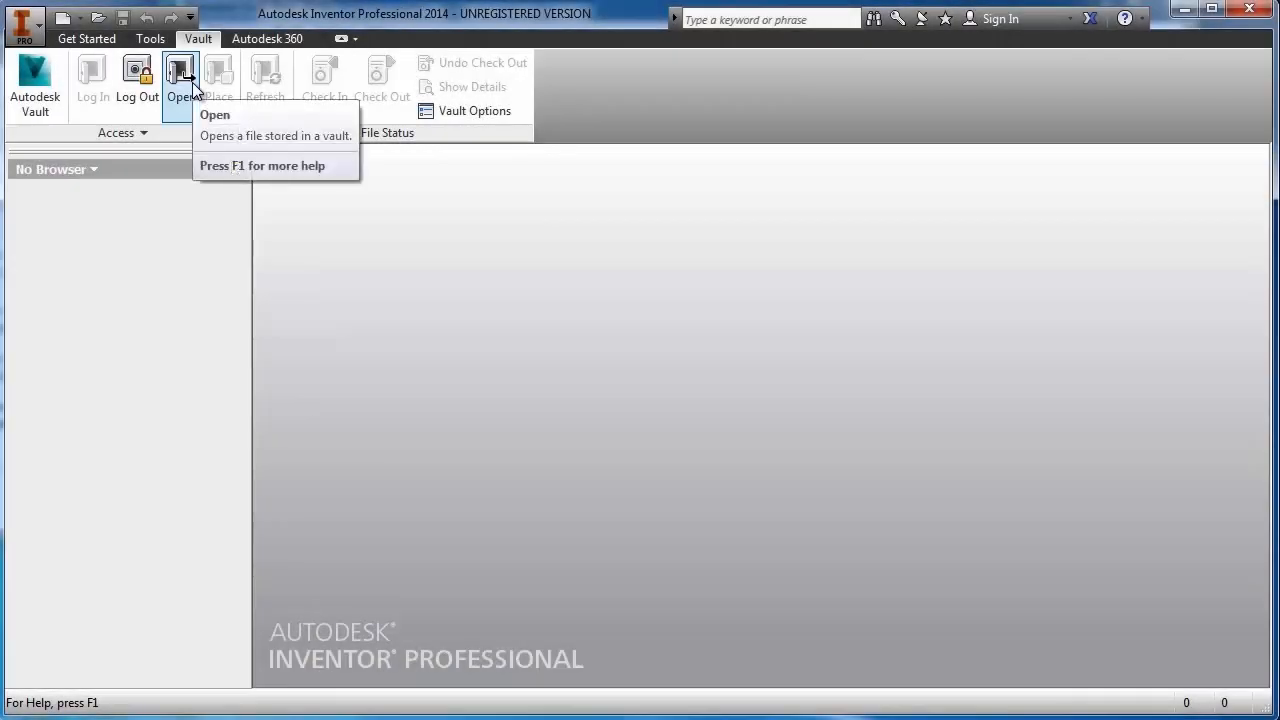
Open _Assy, Chassis, Front V.dwg from the vault via Select File From Vault.
click(180, 76)
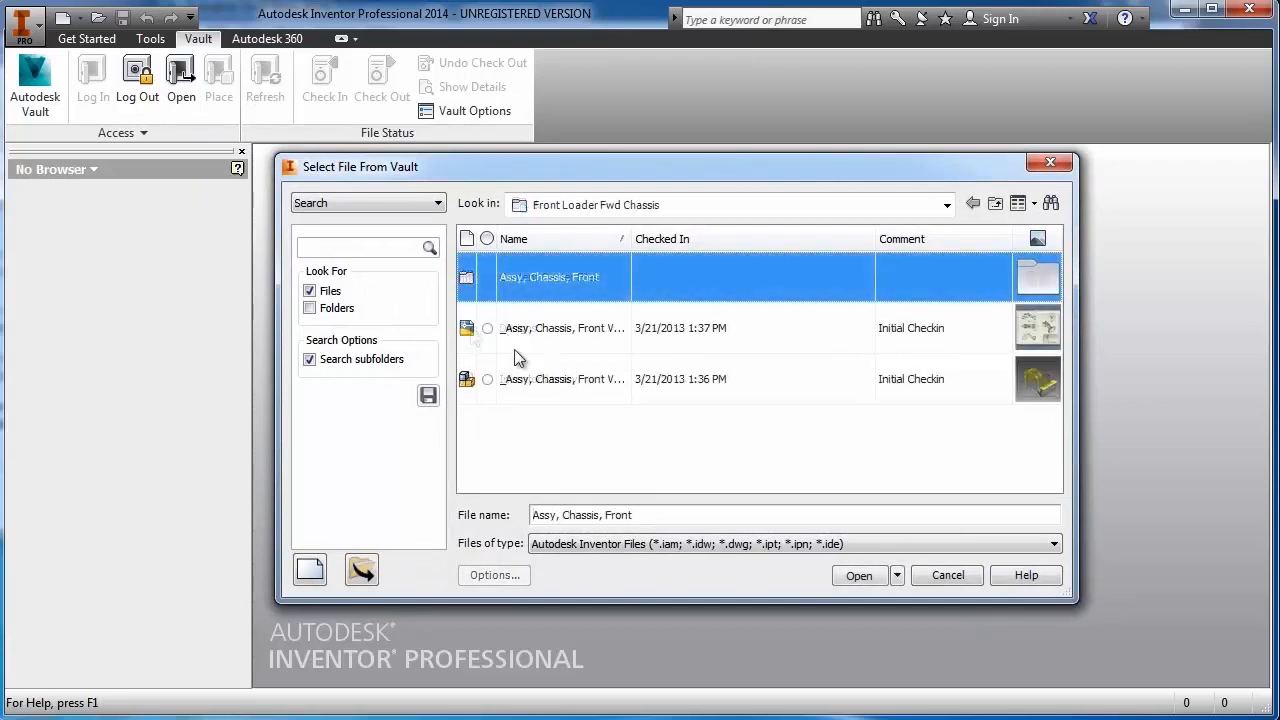
click(562, 328)
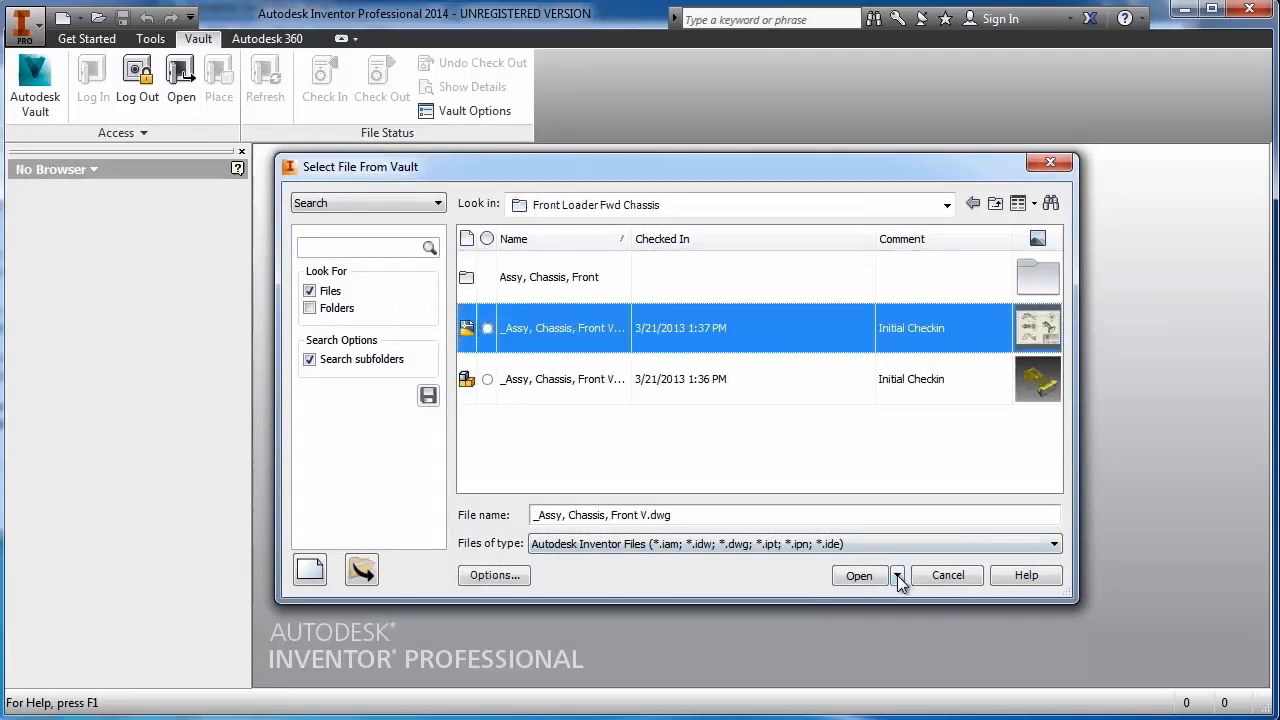
click(860, 576)
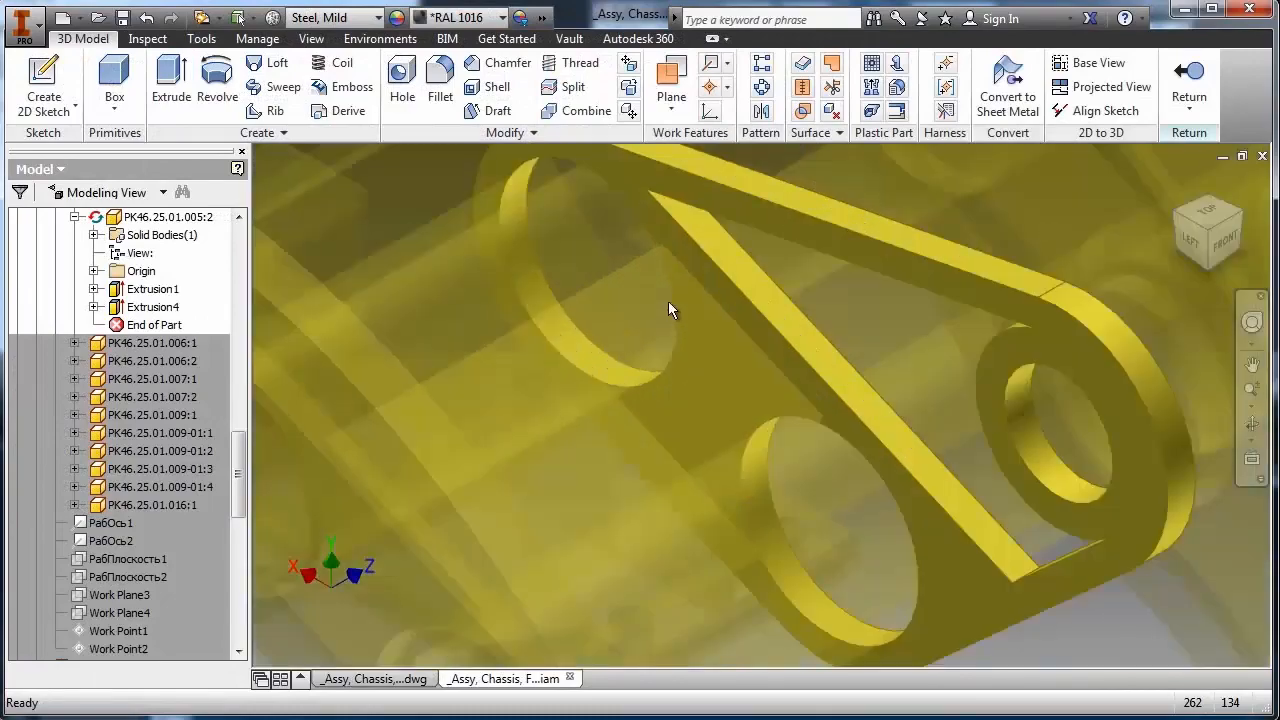
Switch between the chassis part and drawing windows, then select the .dwg and .iam in Vault's 'Front' search results.
click(364, 680)
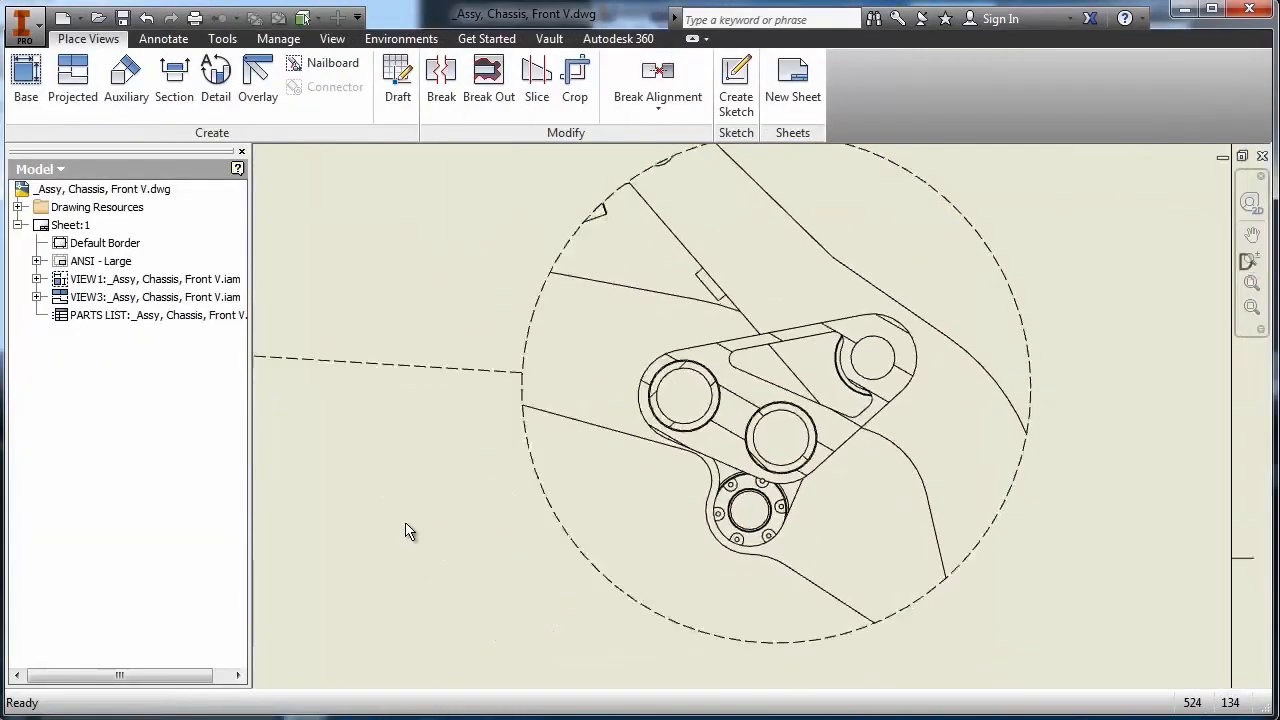
click(548, 38)
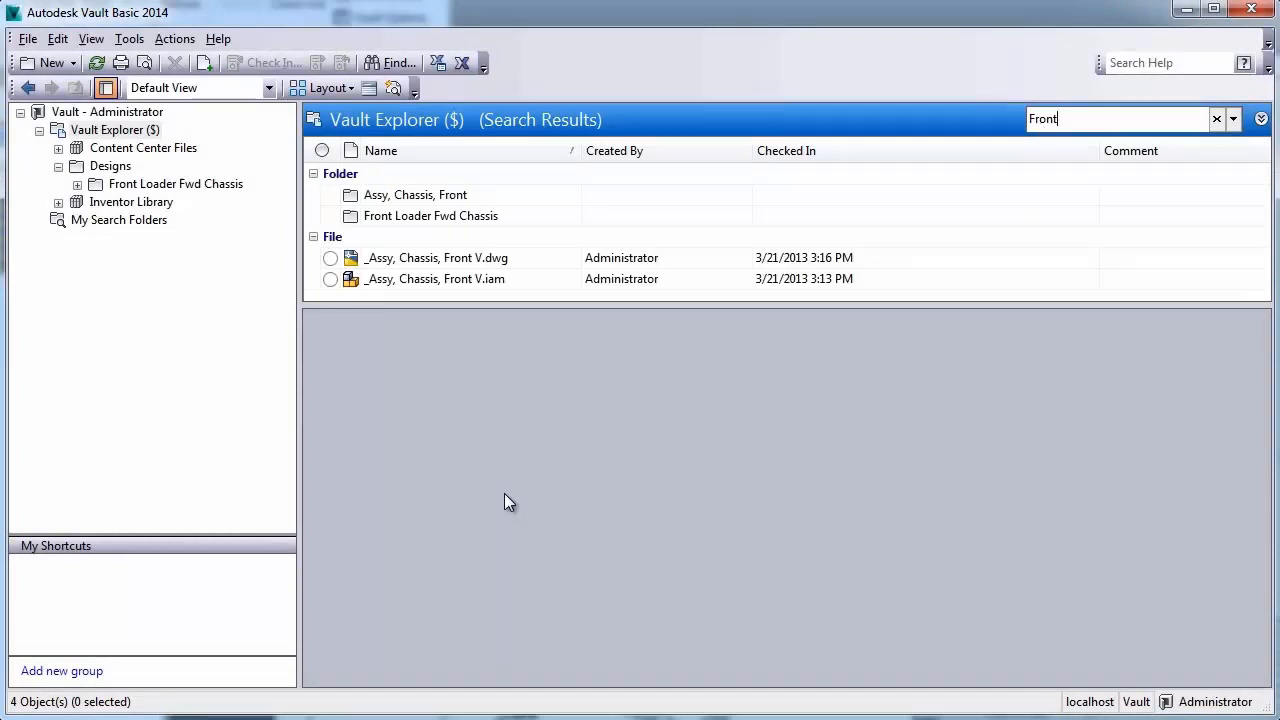
click(436, 256)
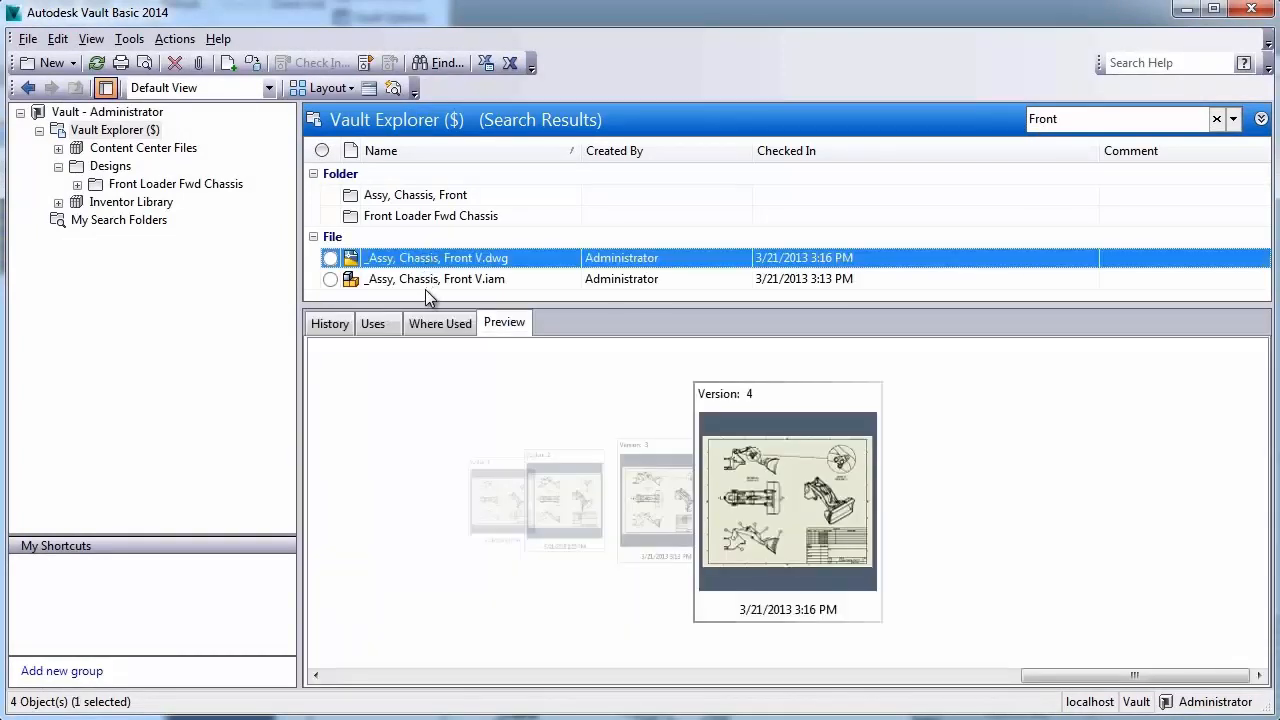
click(436, 278)
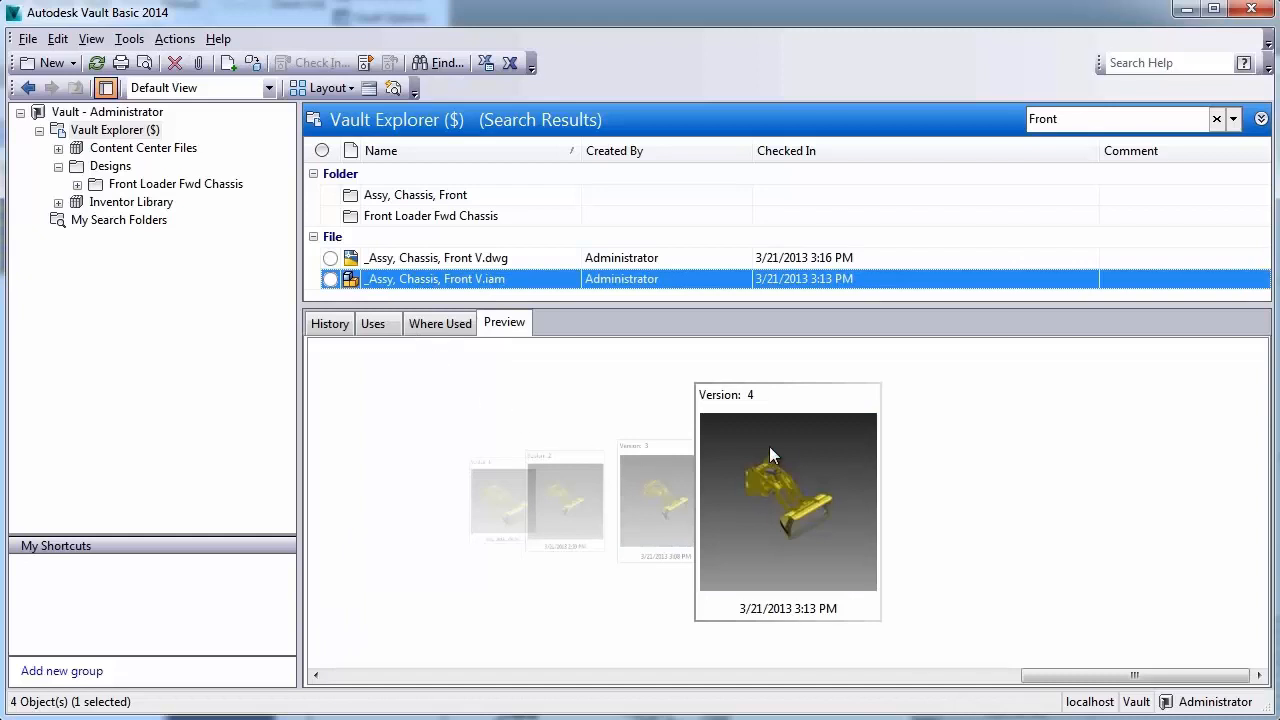
View the assembly's History at version 4, then scroll its Uses tree of 7 direct and 155 total children.
click(328, 322)
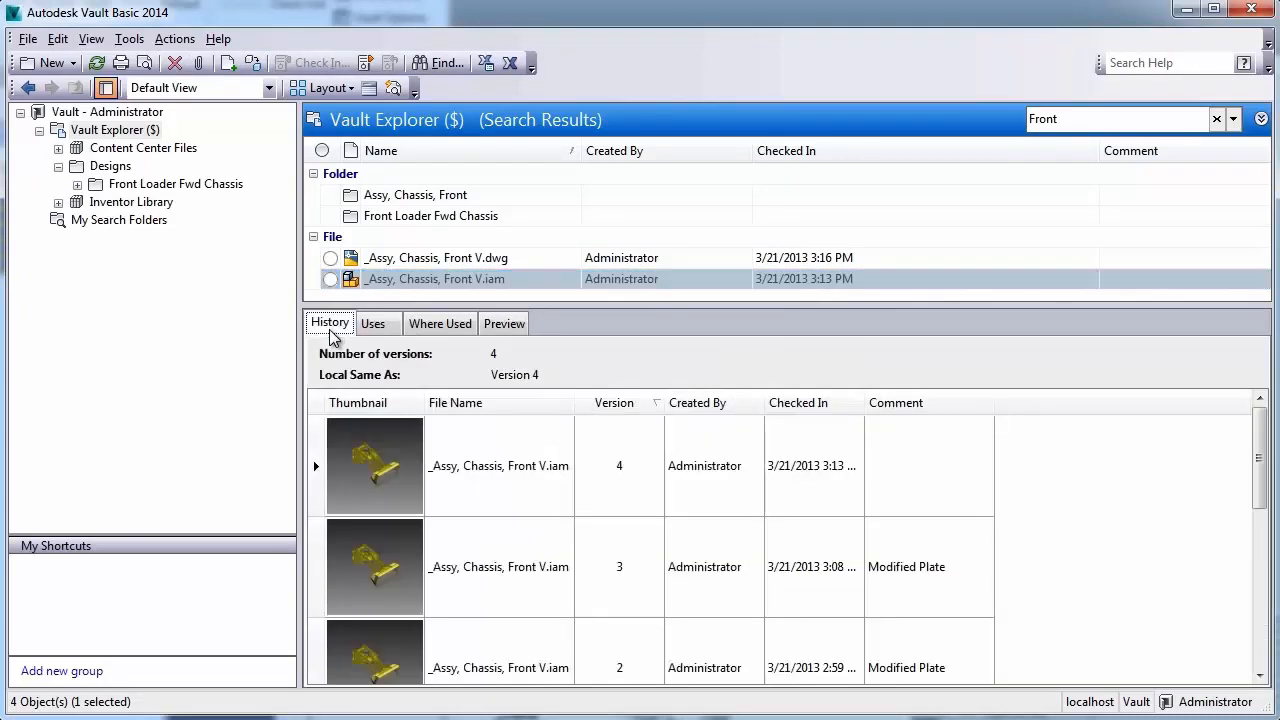
click(500, 466)
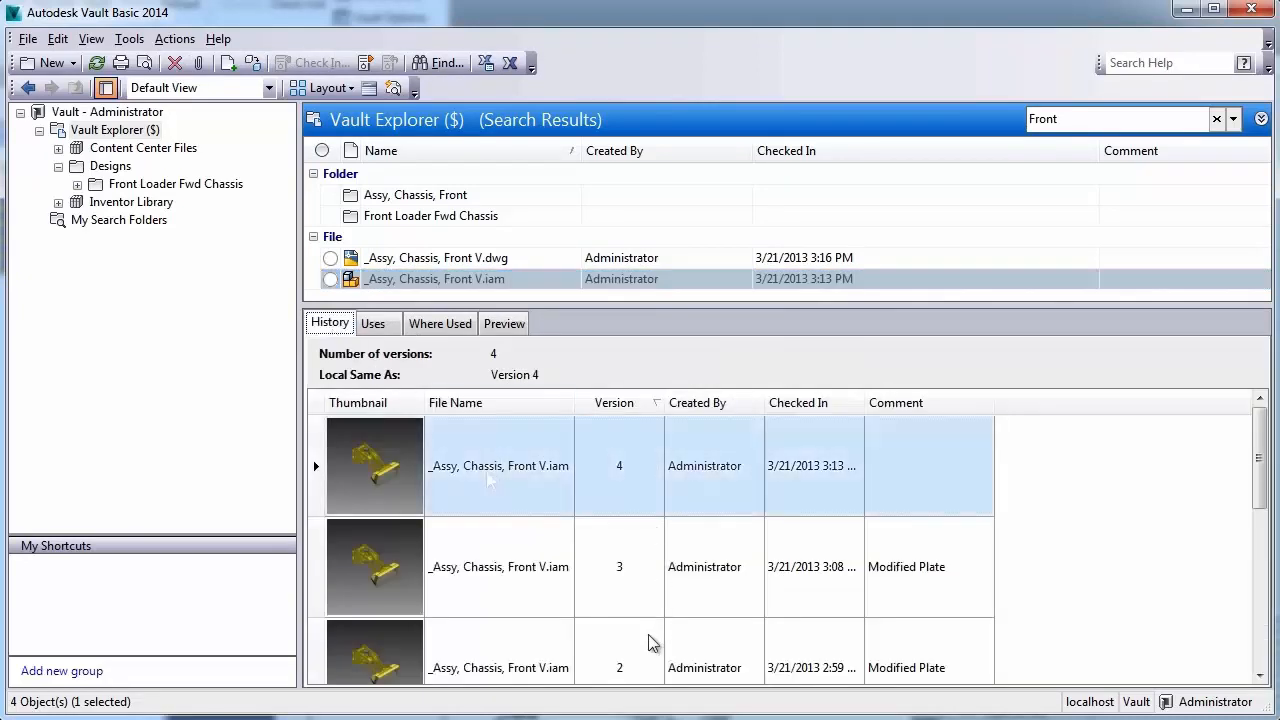
click(376, 322)
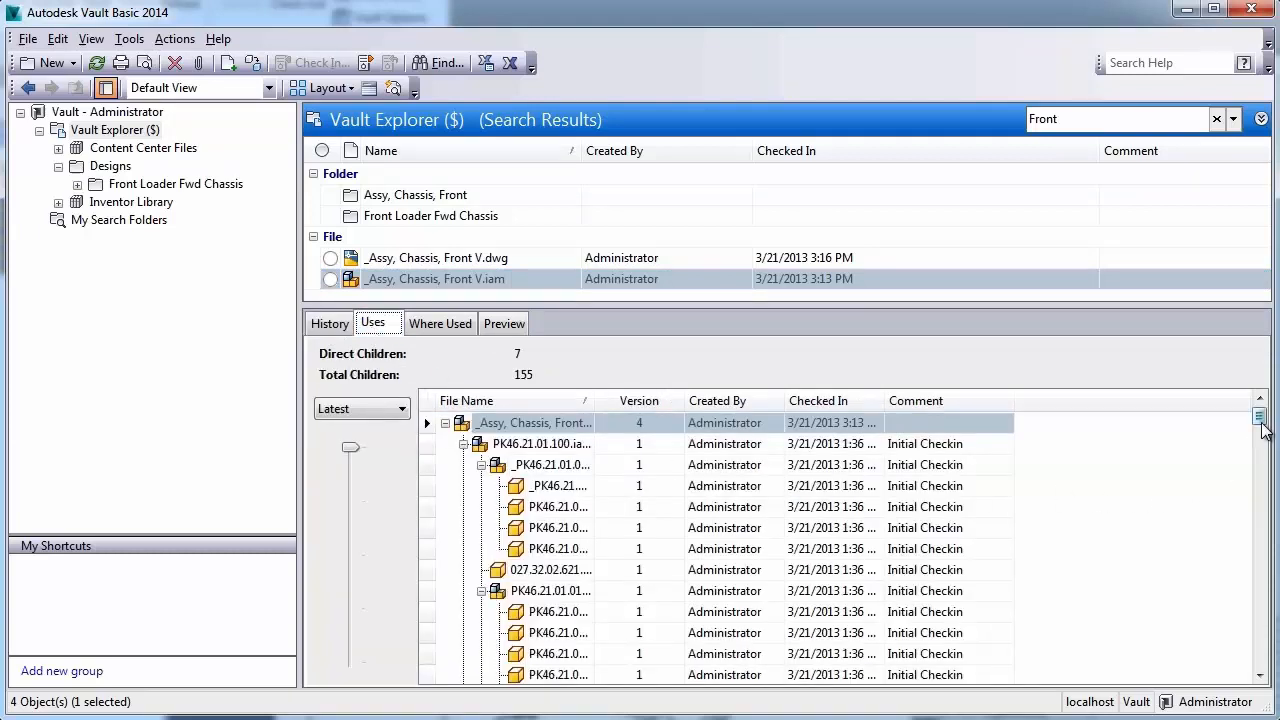
scroll(down, 3)
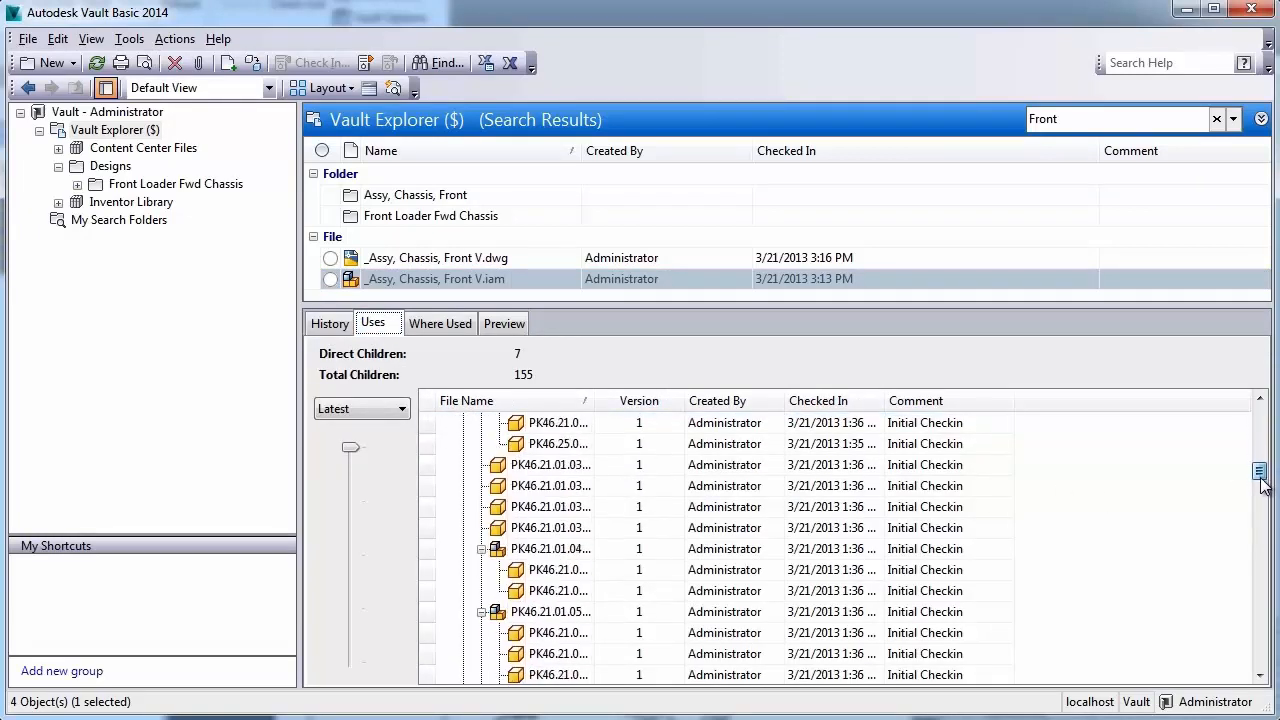
scroll(down, 3)
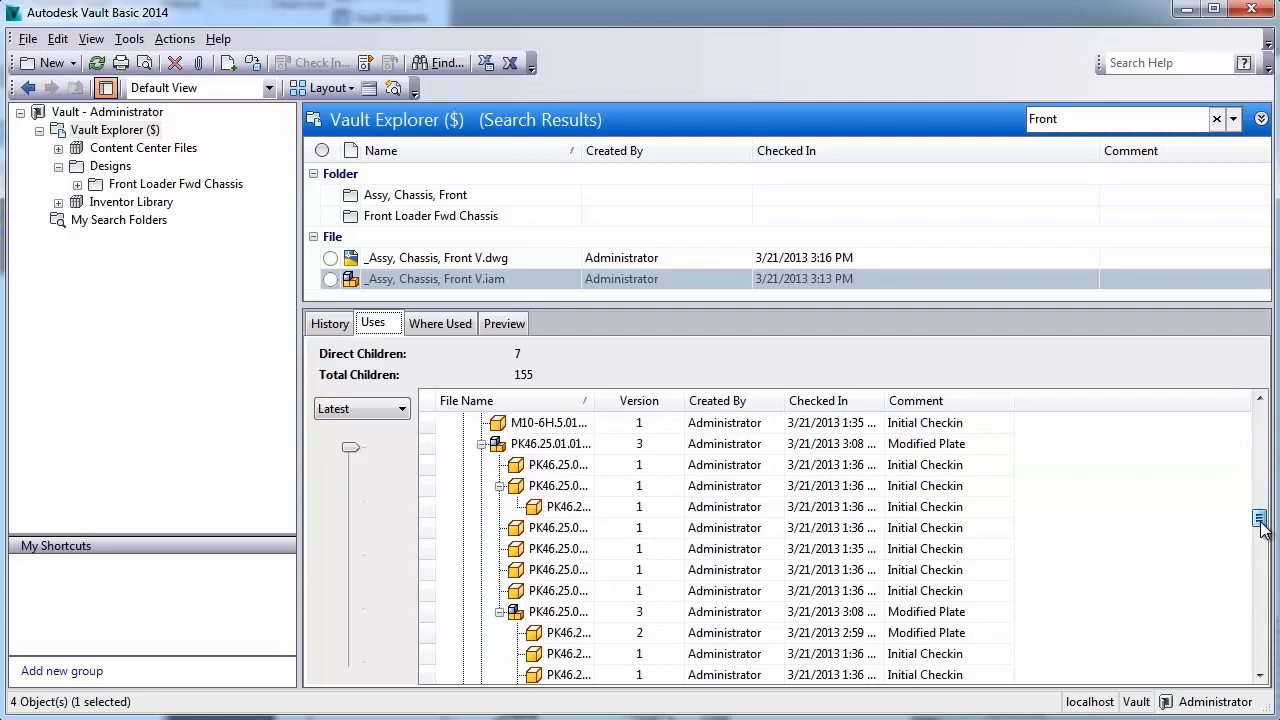
scroll(down, 3)
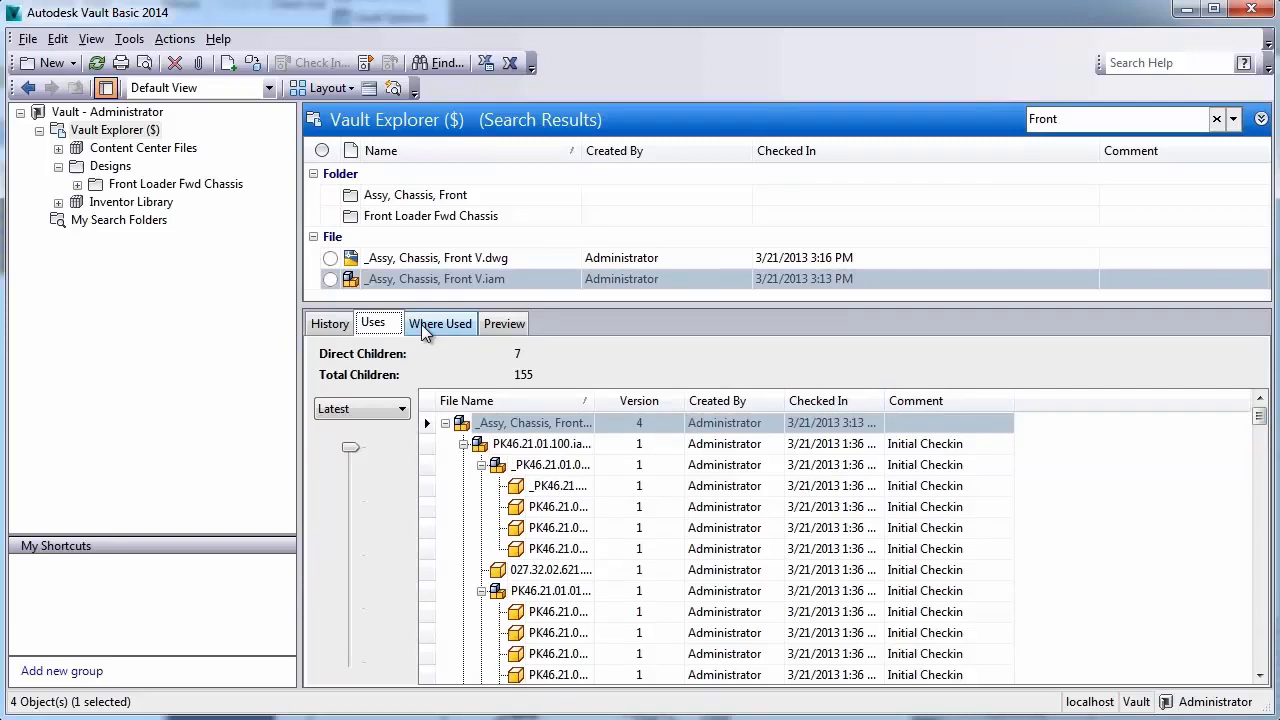
Show Where Used with the drawing as sole parent, then return to the version 4 Preview.
click(440, 324)
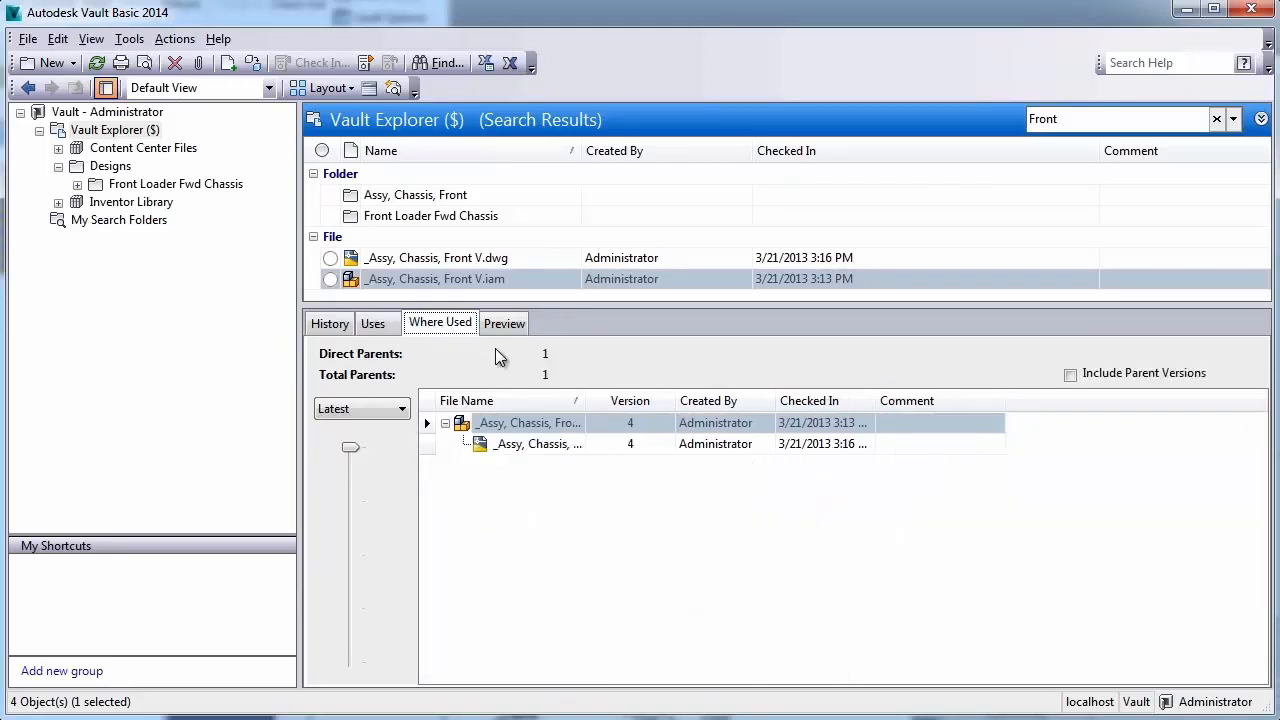
mouse_move(528, 496)
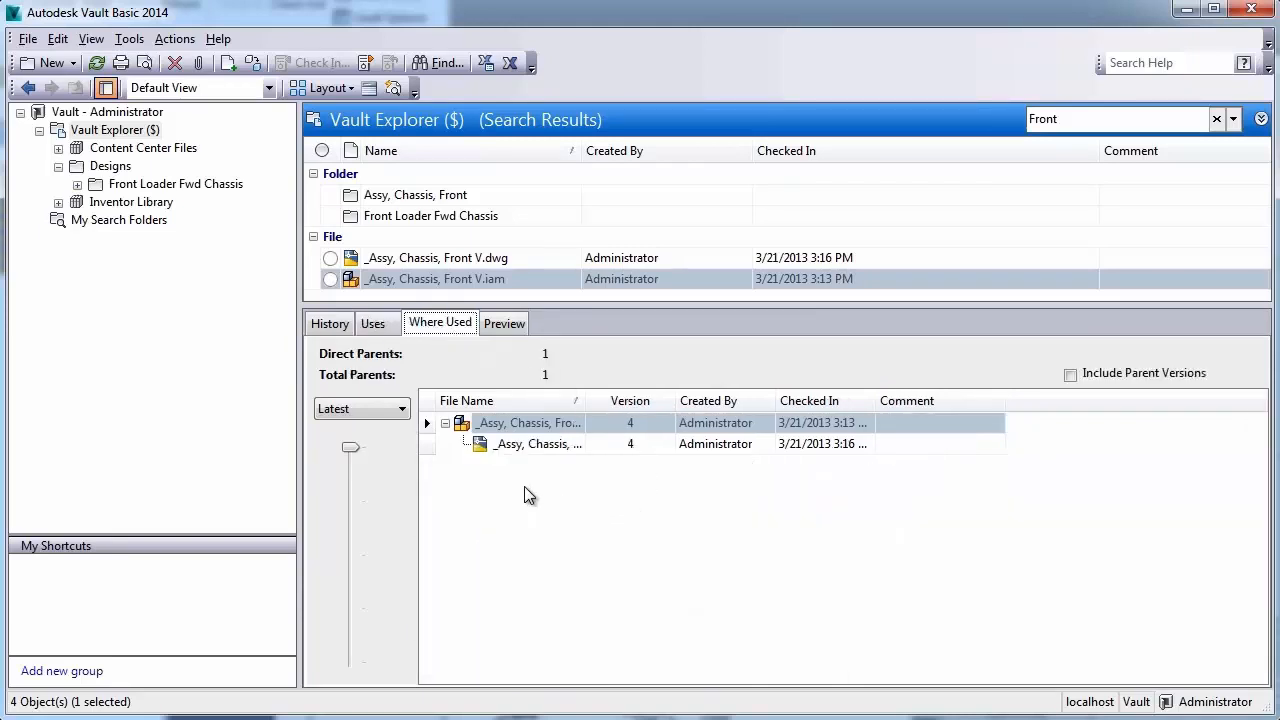
mouse_move(488, 352)
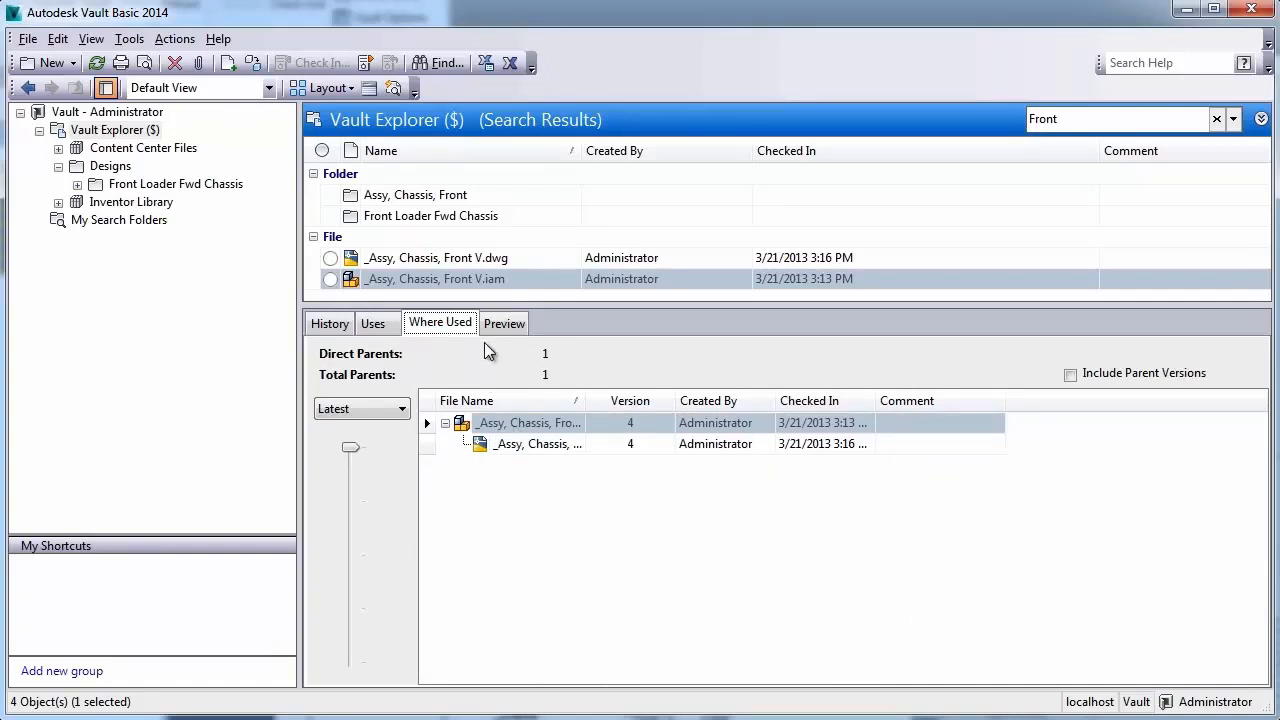
click(504, 324)
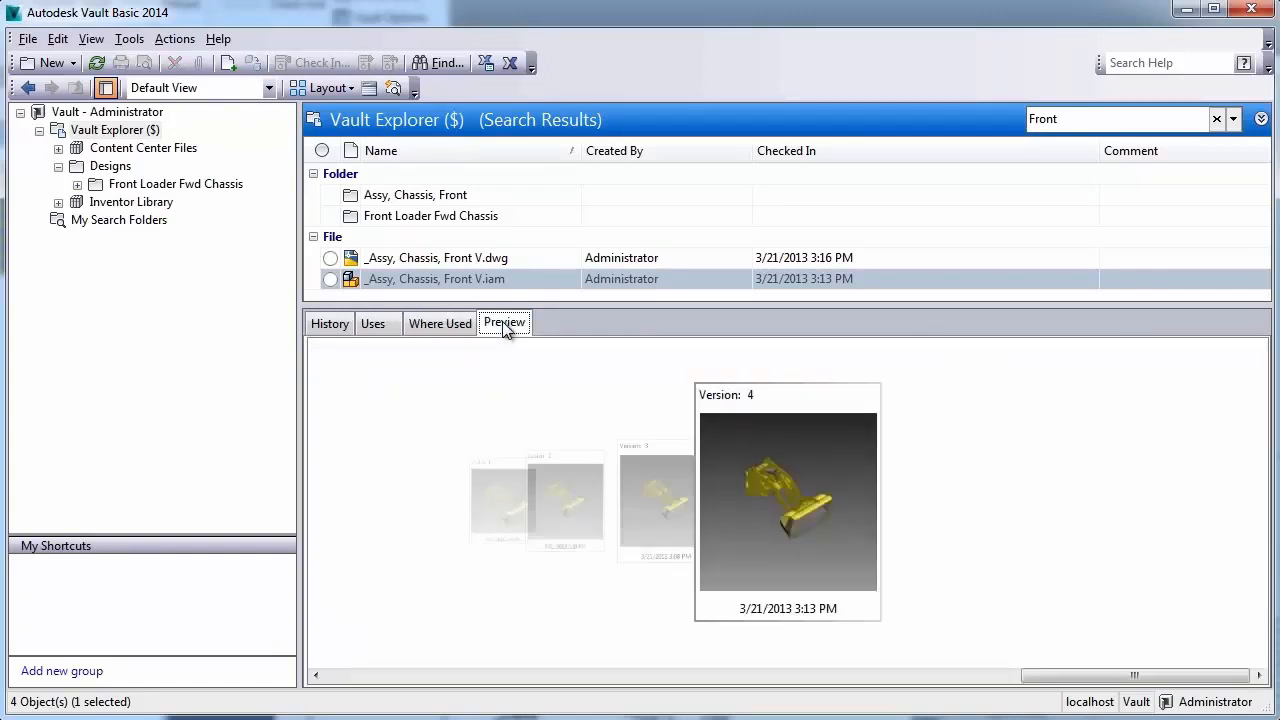
mouse_move(660, 396)
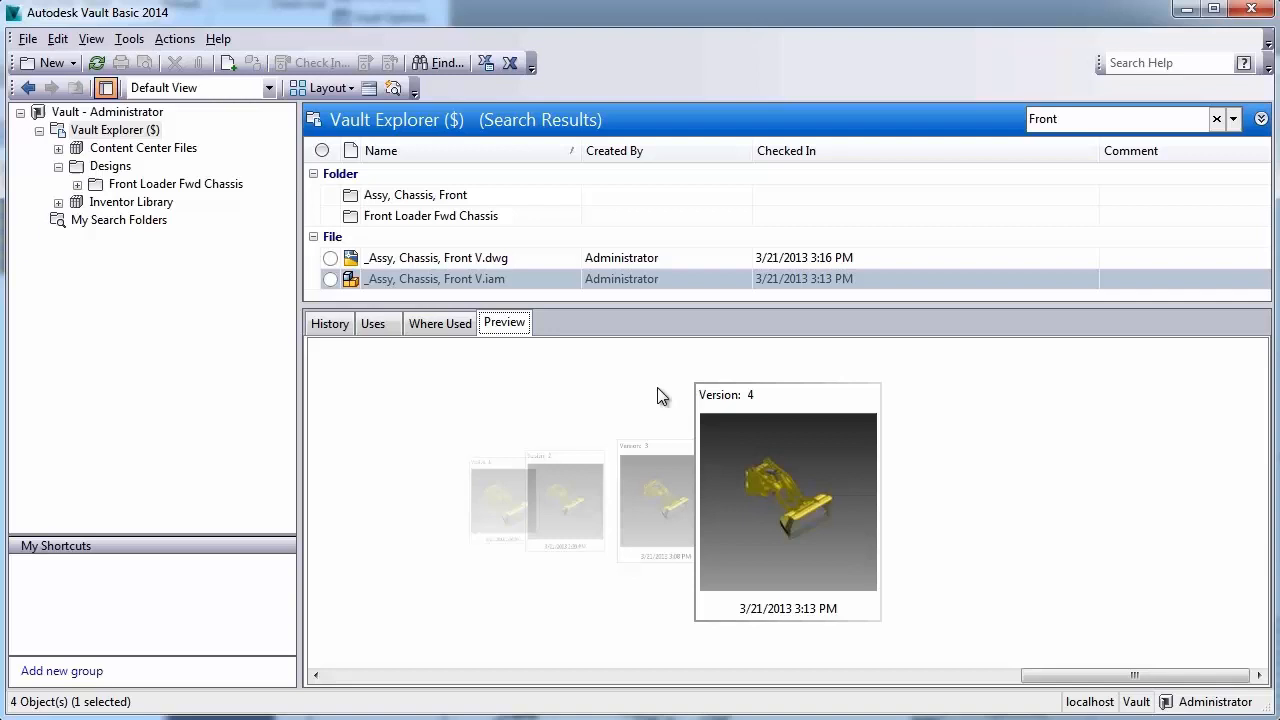
mouse_move(736, 442)
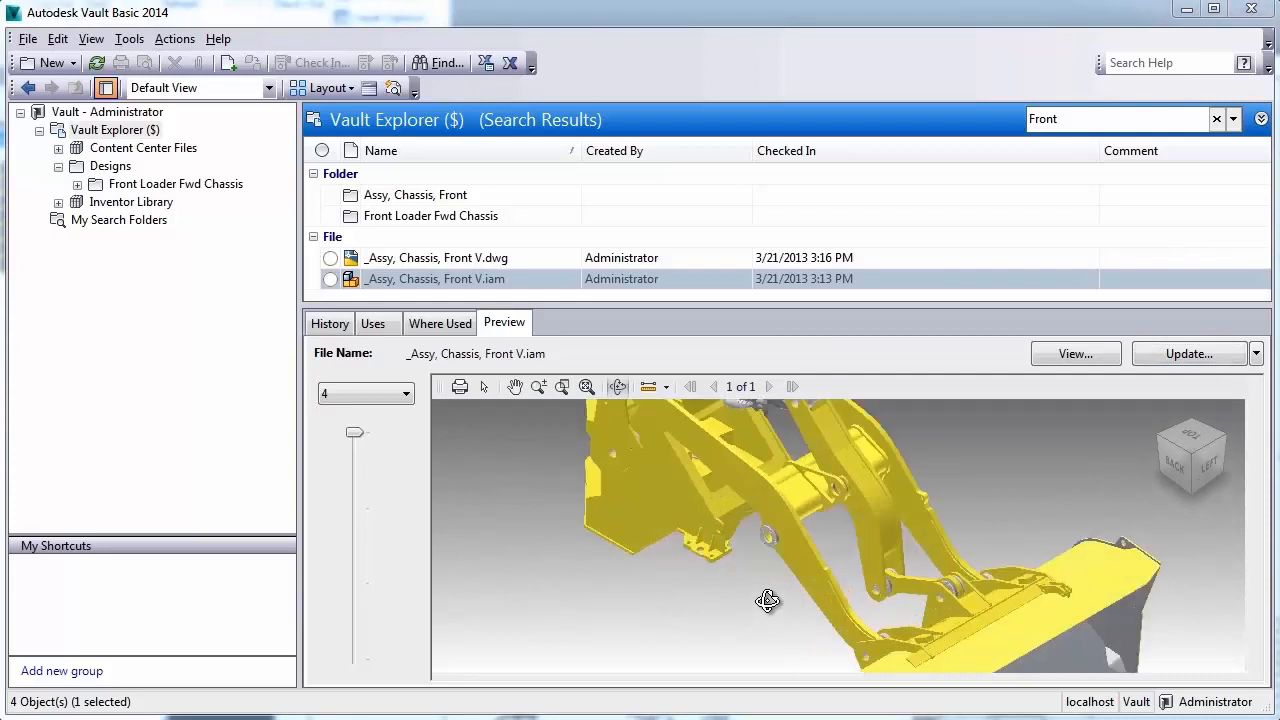
Orbit and zoom the chassis assembly in the 3D preview to view the arm linkage closer.
drag(768, 600, 760, 638)
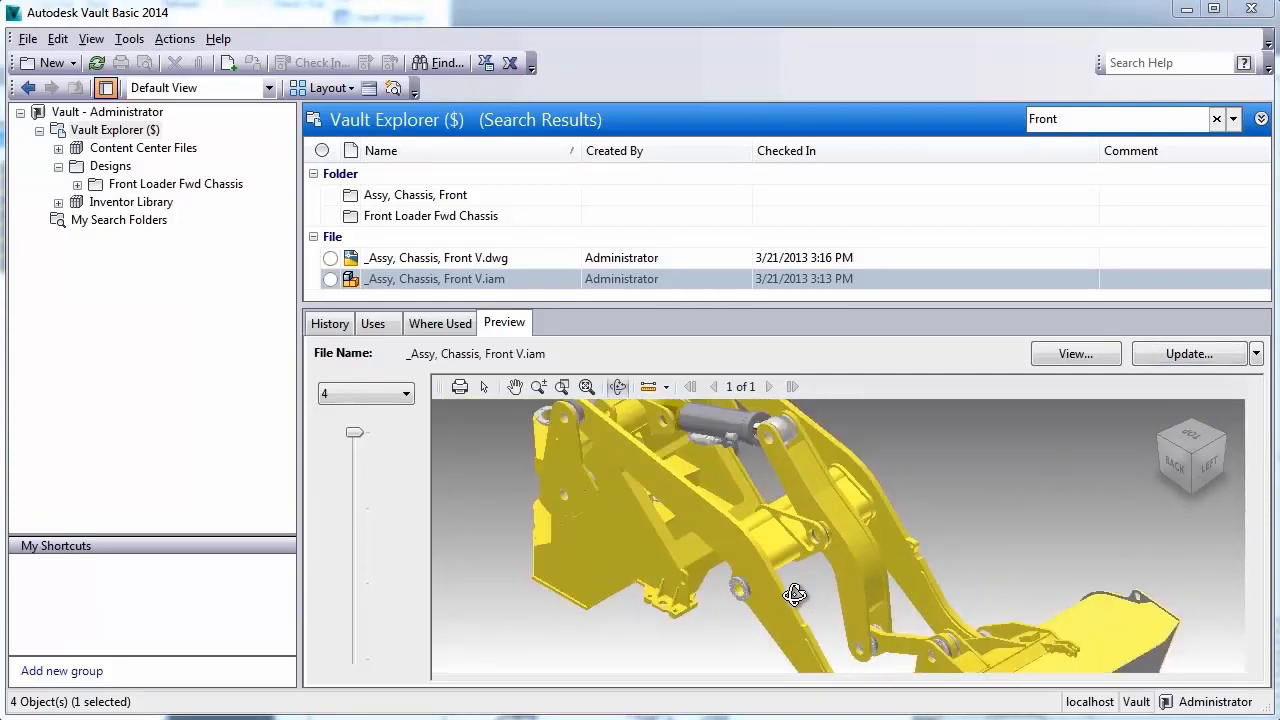
drag(796, 596, 874, 580)
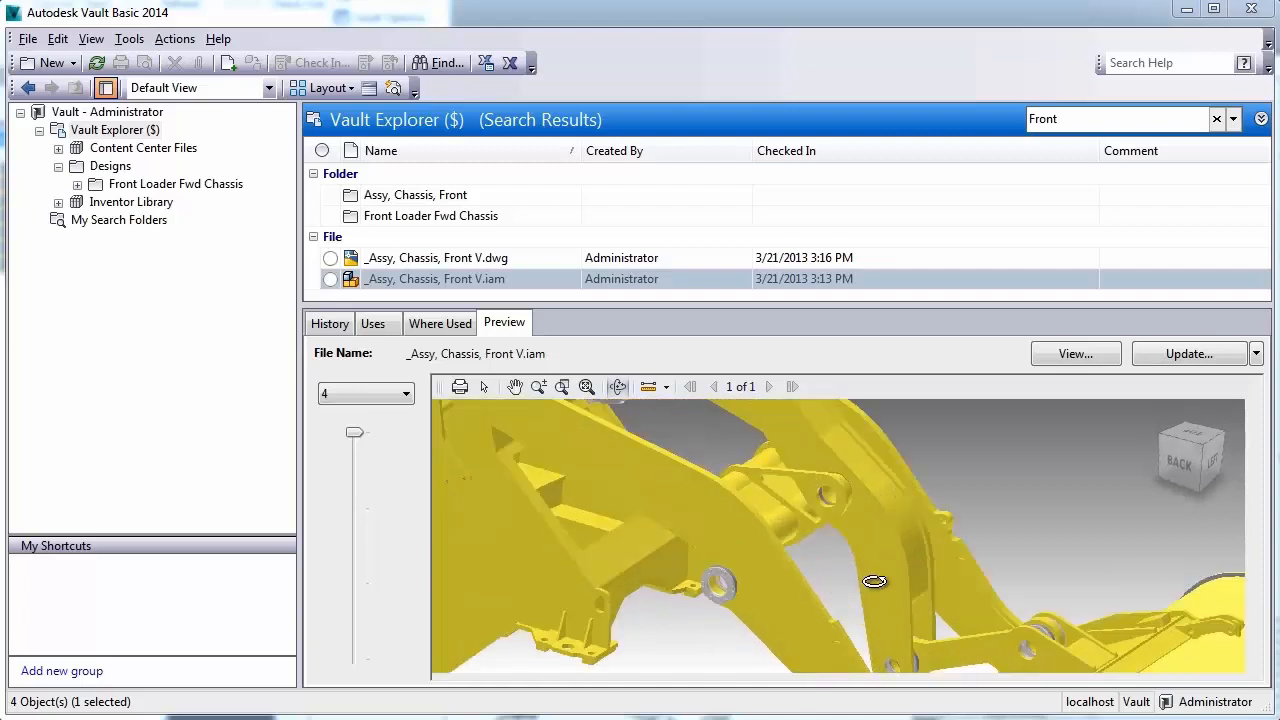